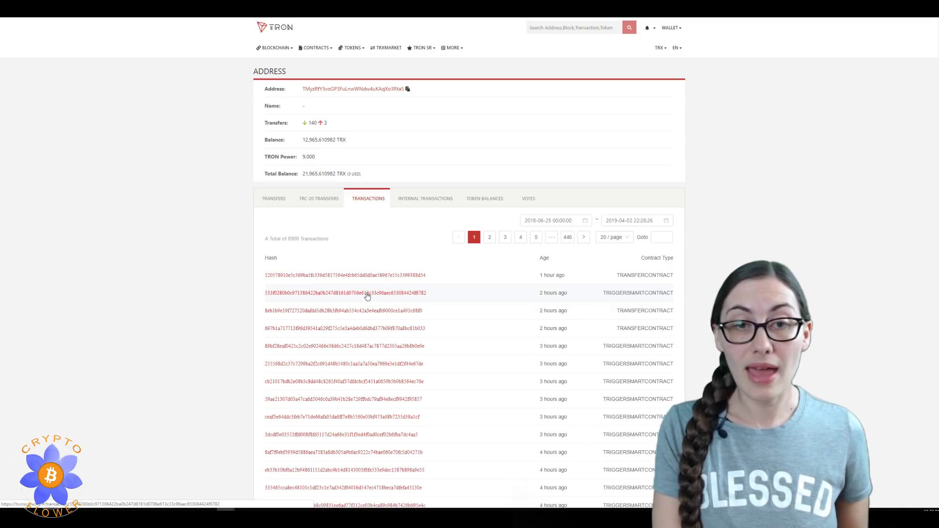
- Show the details of a recent TRIGGERSMARTCONTRACT transaction from the address's transaction list
click(344, 293)
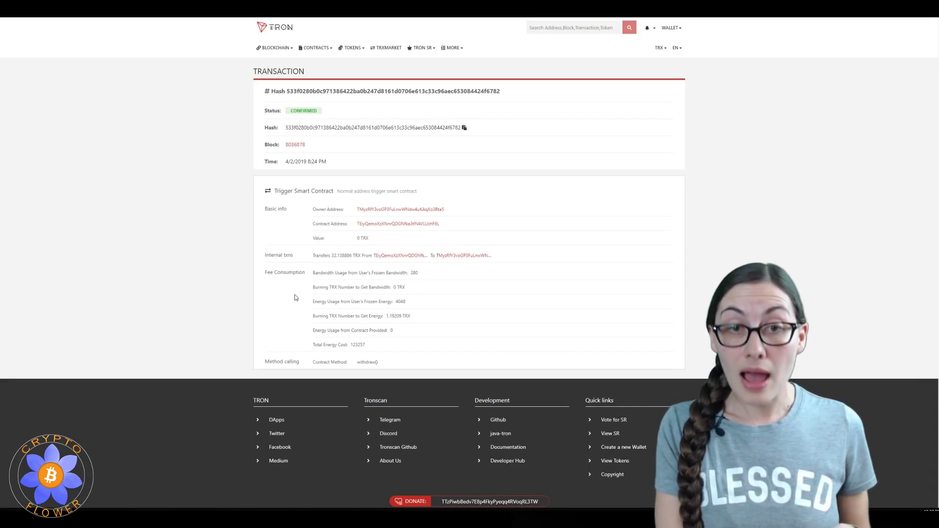
mouse_move(218, 258)
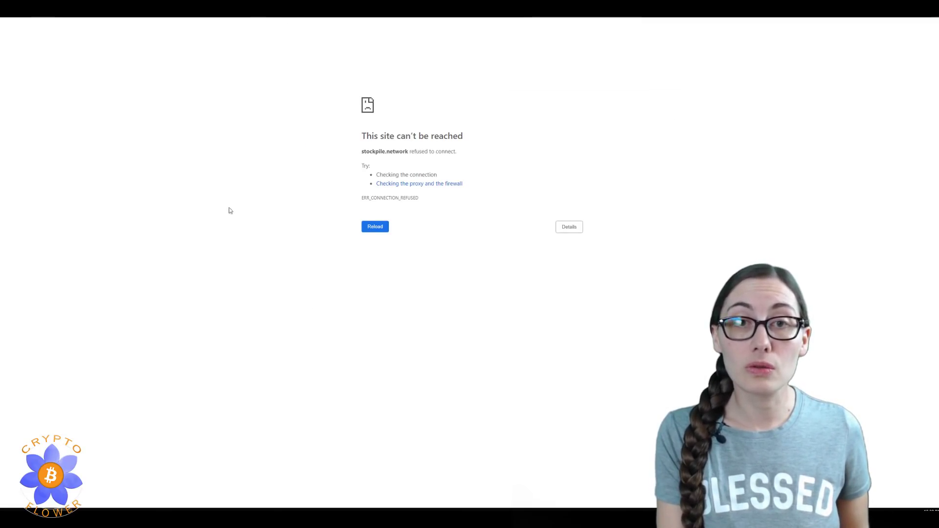
mouse_move(304, 268)
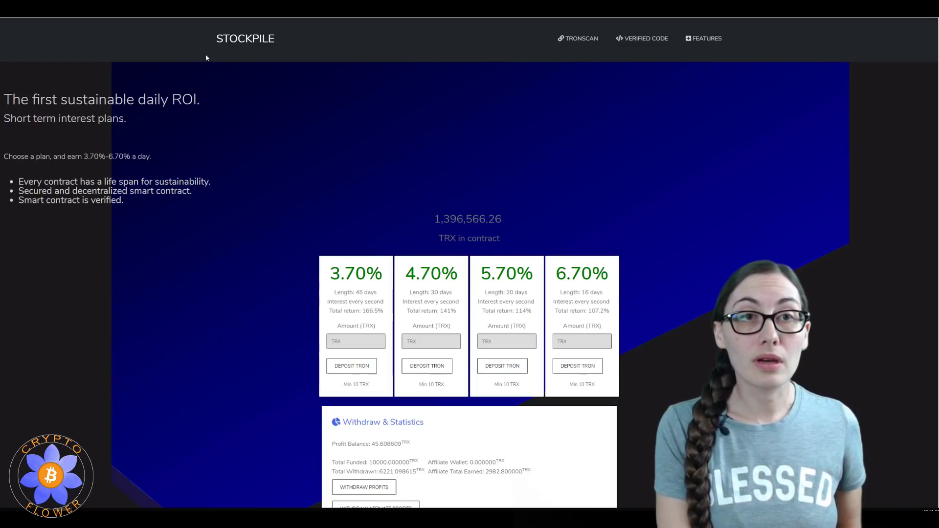
mouse_move(216, 191)
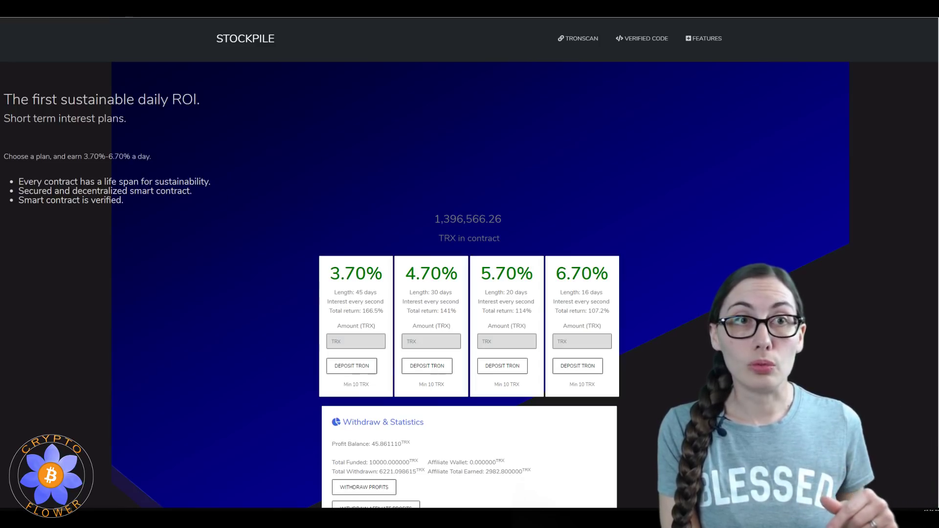
mouse_move(218, 123)
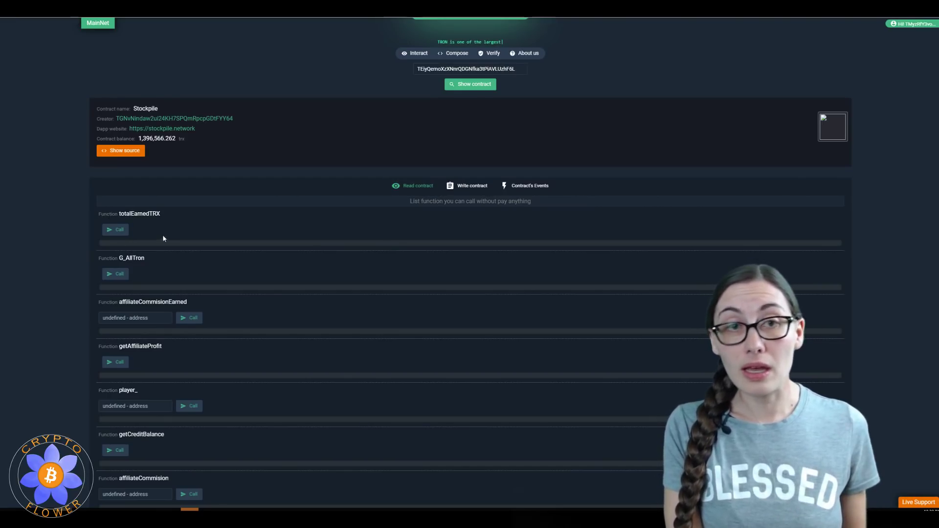
- Reveal Stockpile's source and review read functions like promoter1–4, developerAddress and getTotalAffiliateProfitEarned
click(121, 150)
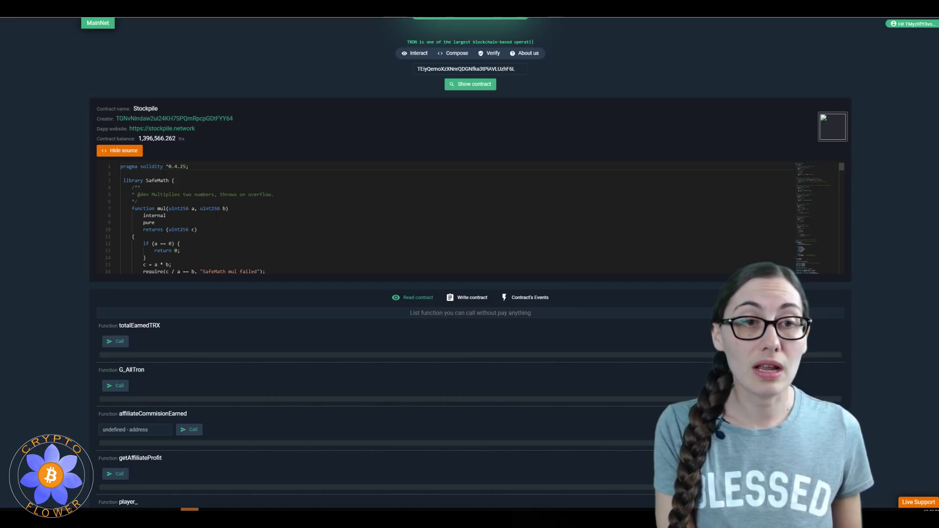
scroll(down, 3)
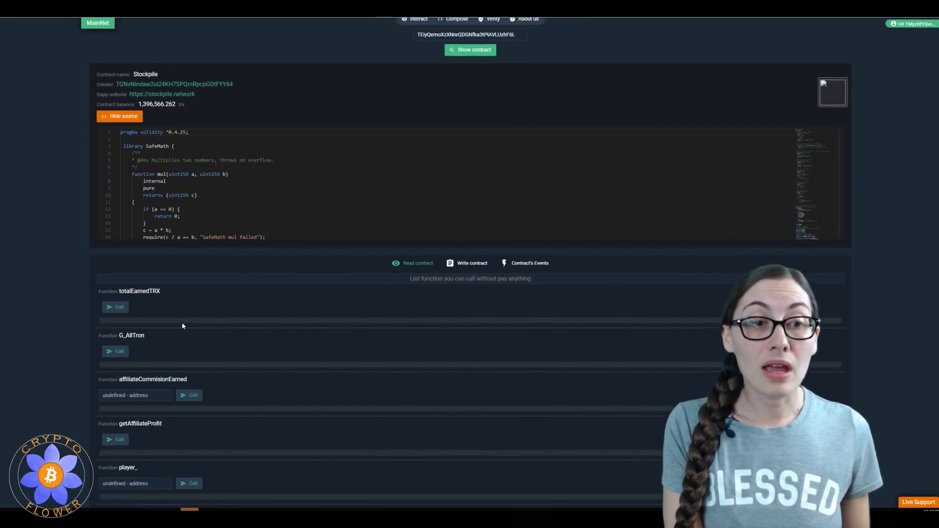
scroll(down, 3)
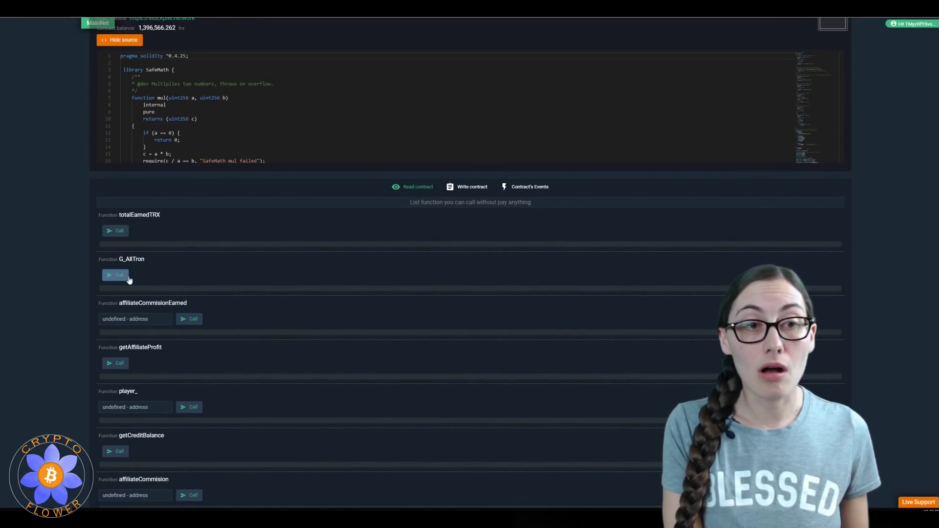
scroll(down, 3)
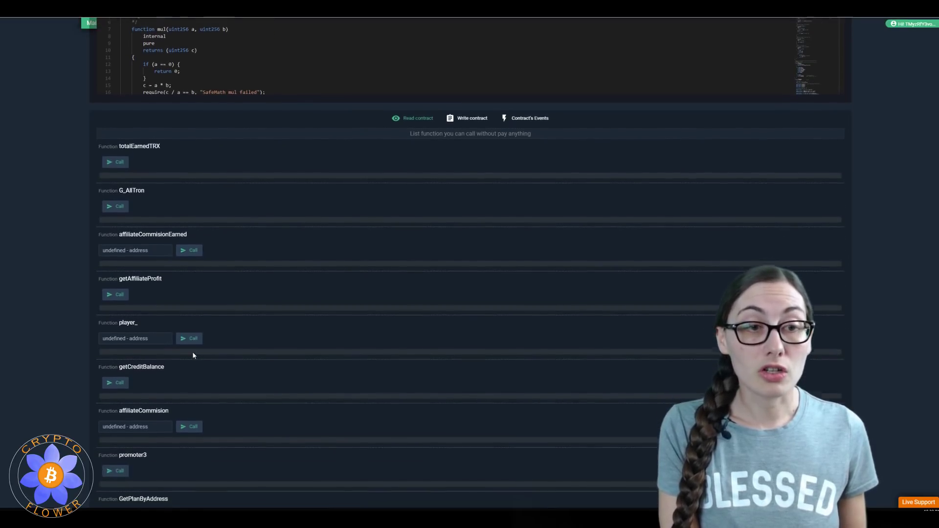
scroll(down, 3)
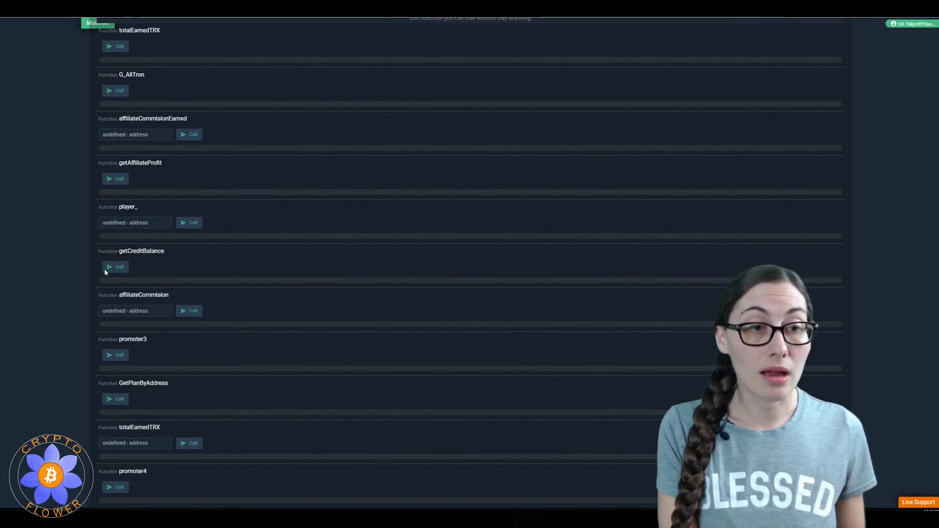
scroll(down, 3)
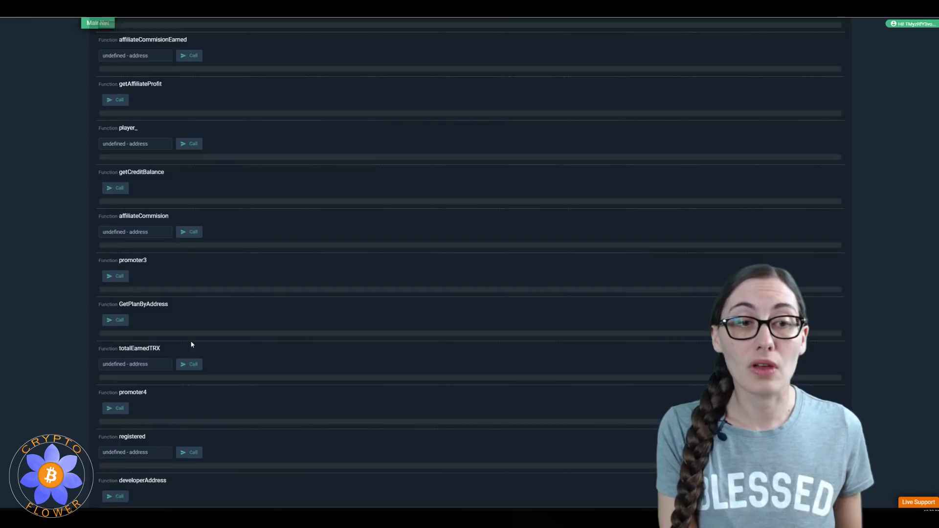
scroll(down, 3)
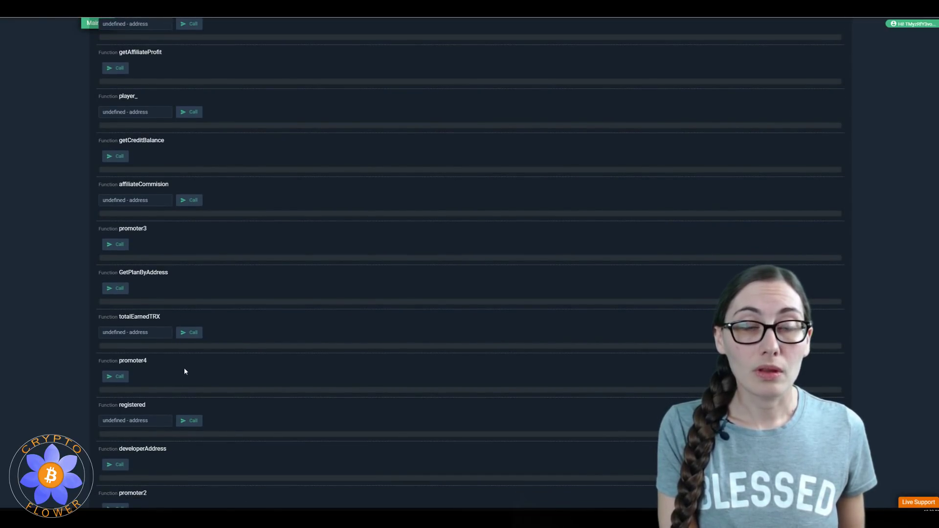
scroll(down, 3)
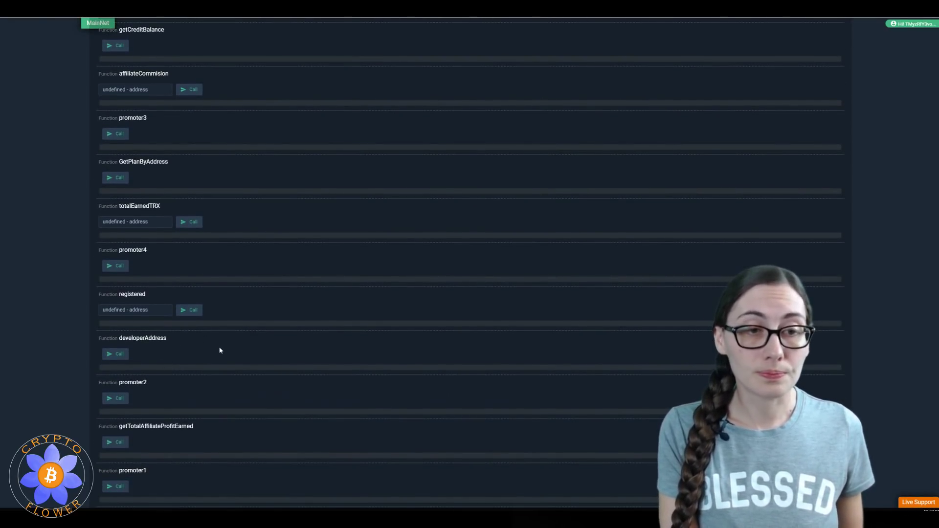
scroll(down, 3)
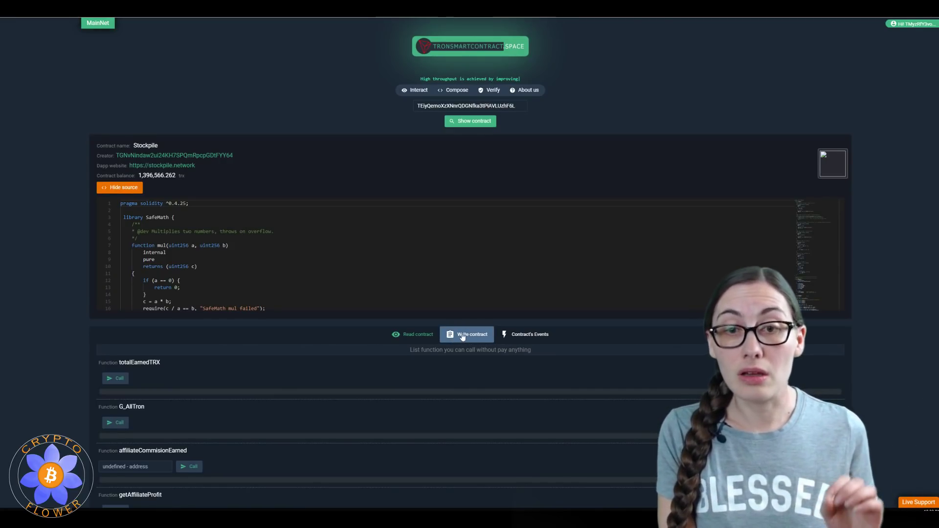
- Switch to Write contract to list withdraw, invest and withdrawAffiliateCommision
click(470, 335)
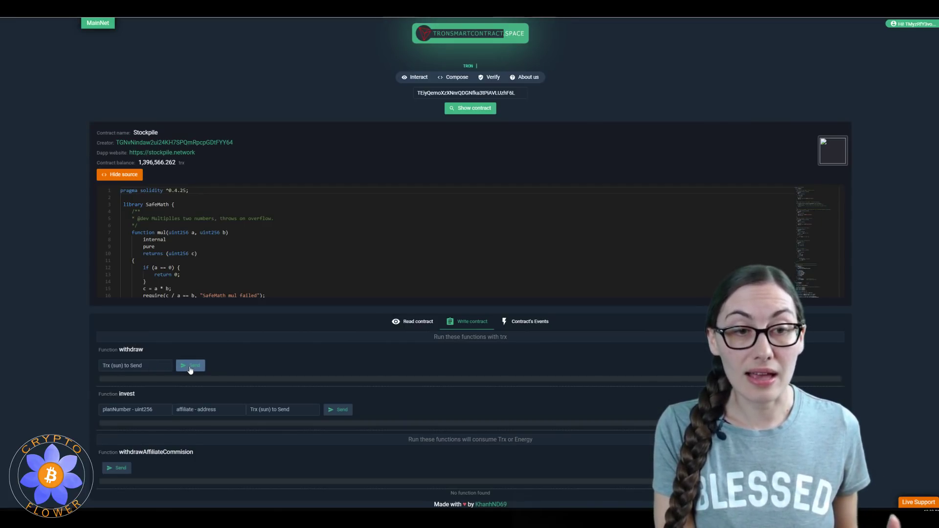
- Send the withdraw() call and accept the TronLink confirmation request
click(191, 365)
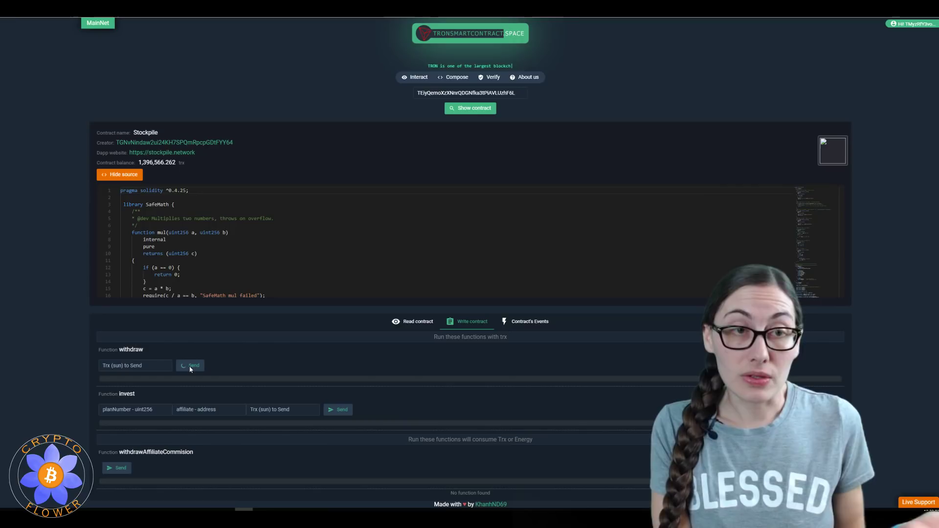
click(193, 365)
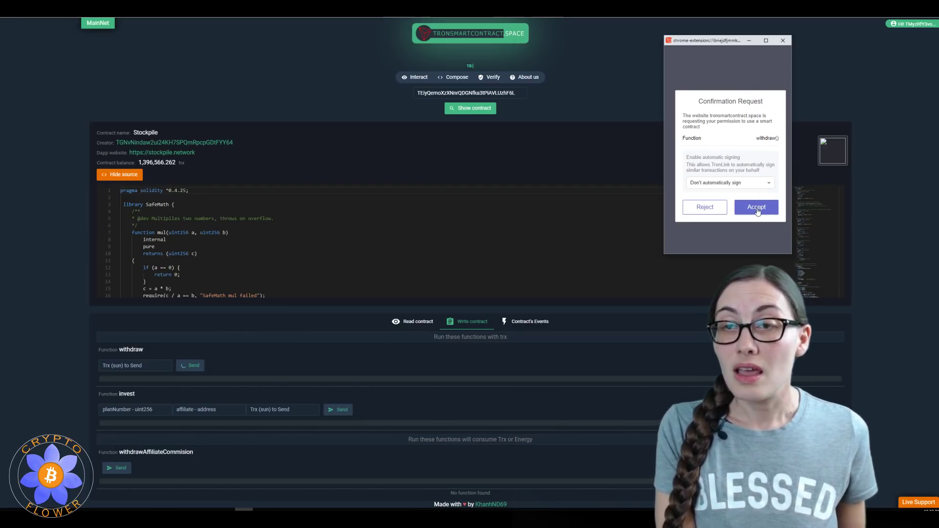
click(756, 206)
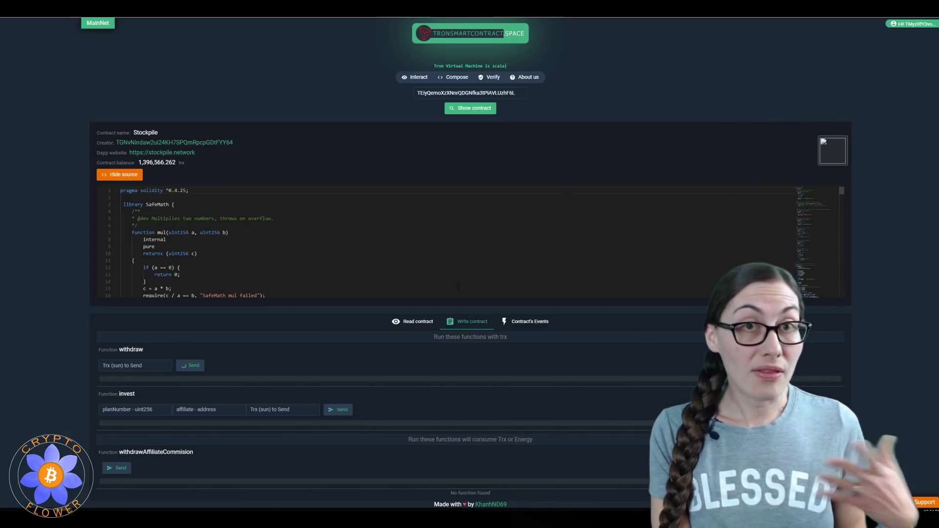